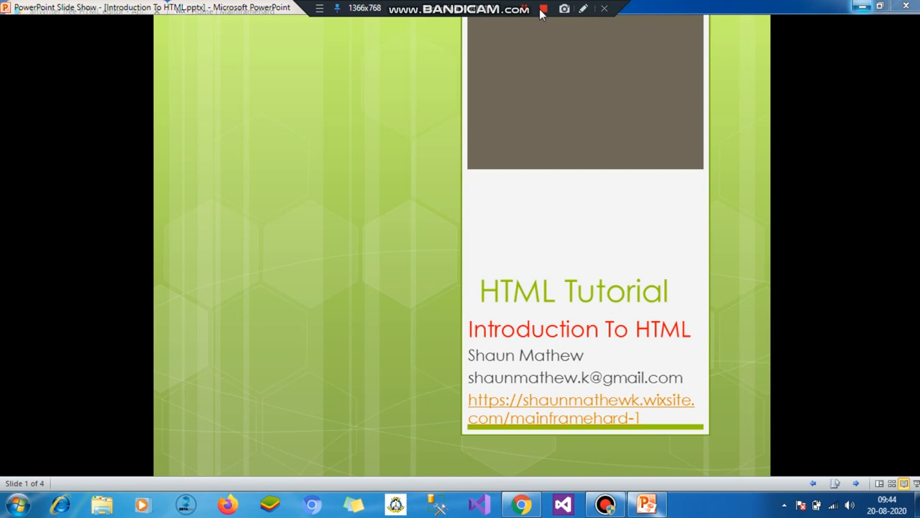
mouse_move(387, 109)
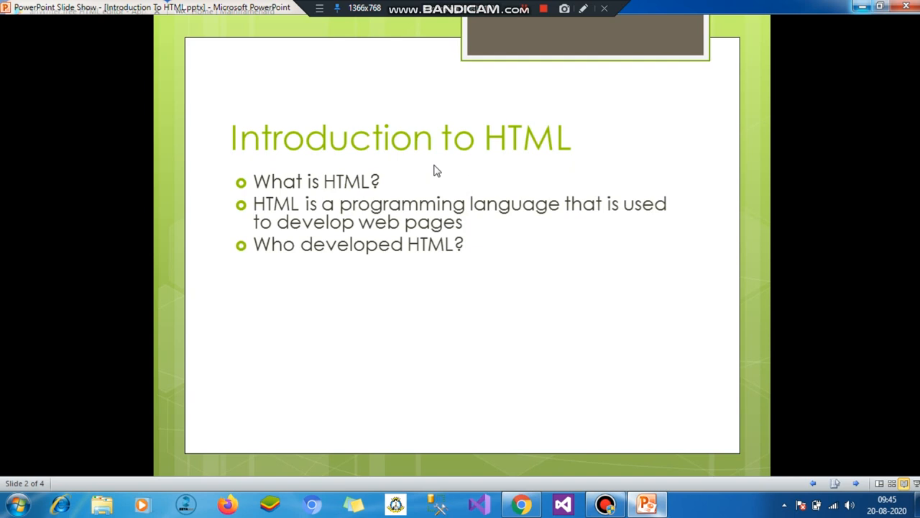
mouse_move(363, 234)
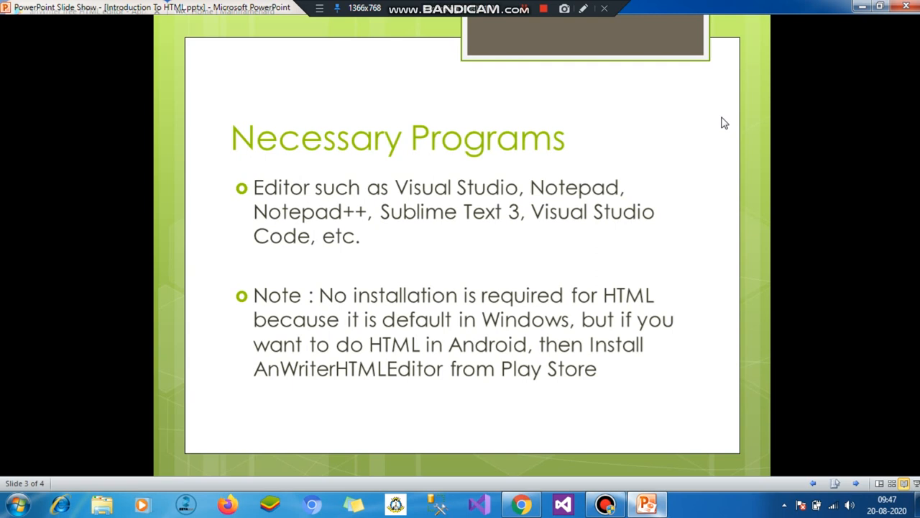
mouse_move(547, 442)
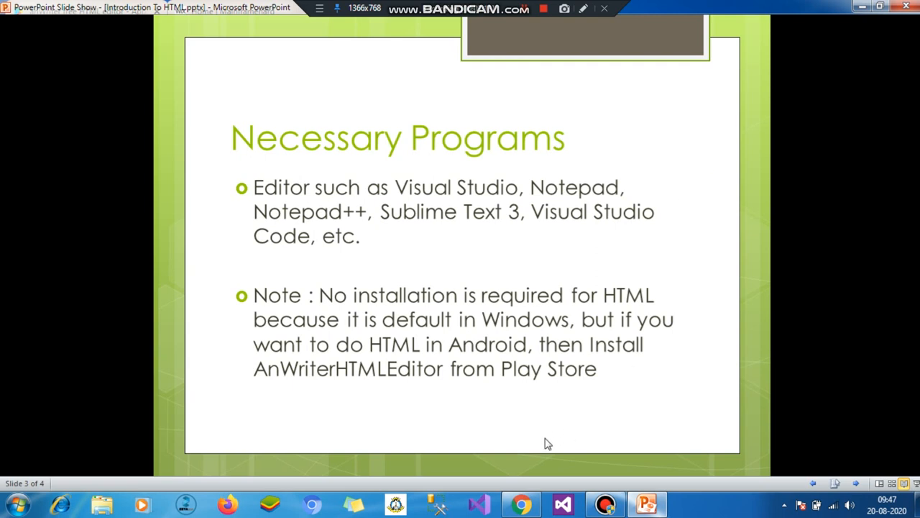
mouse_move(521, 503)
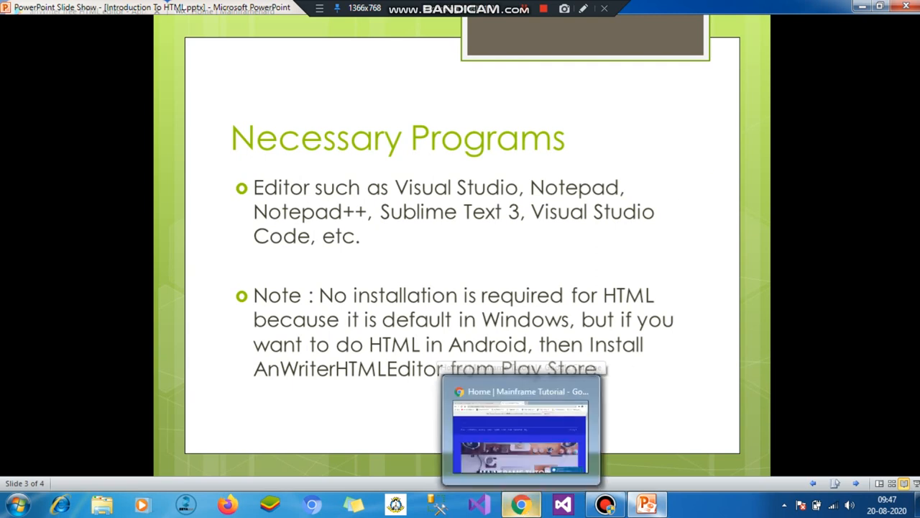
left_click(520, 428)
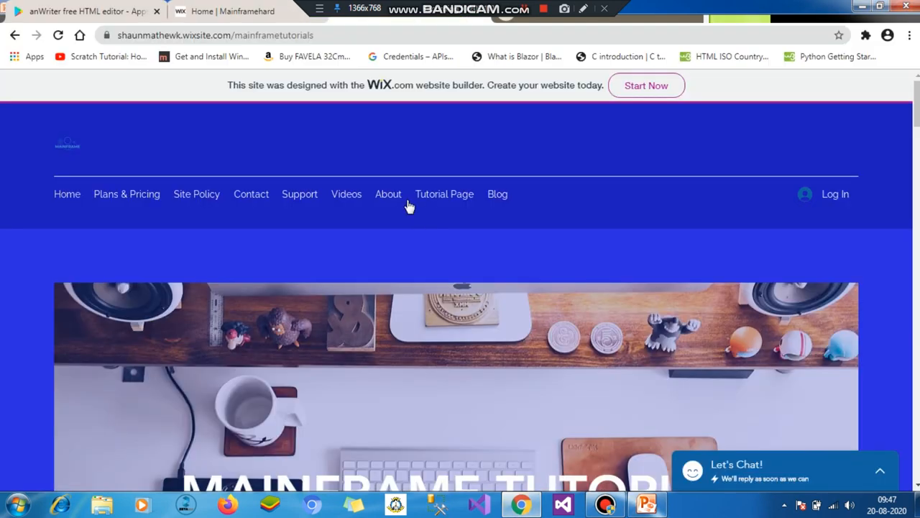
left_click(87, 12)
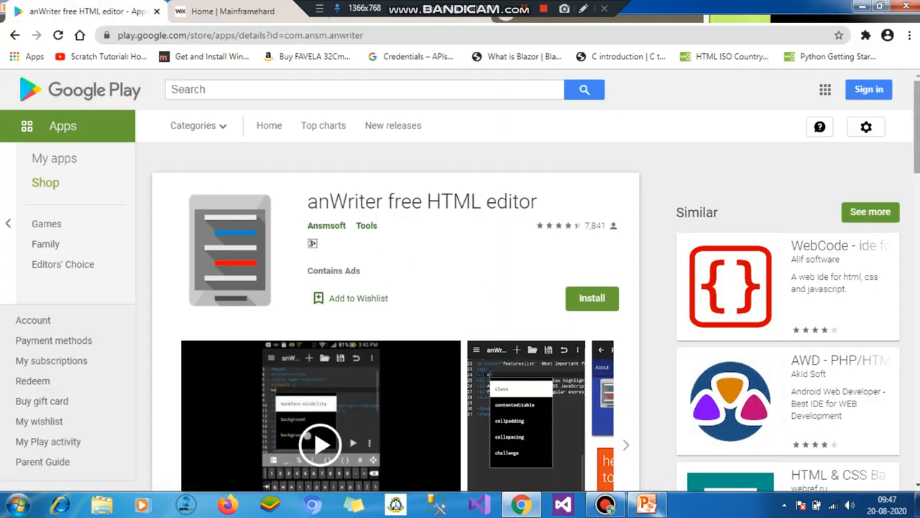
scroll("down", 3)
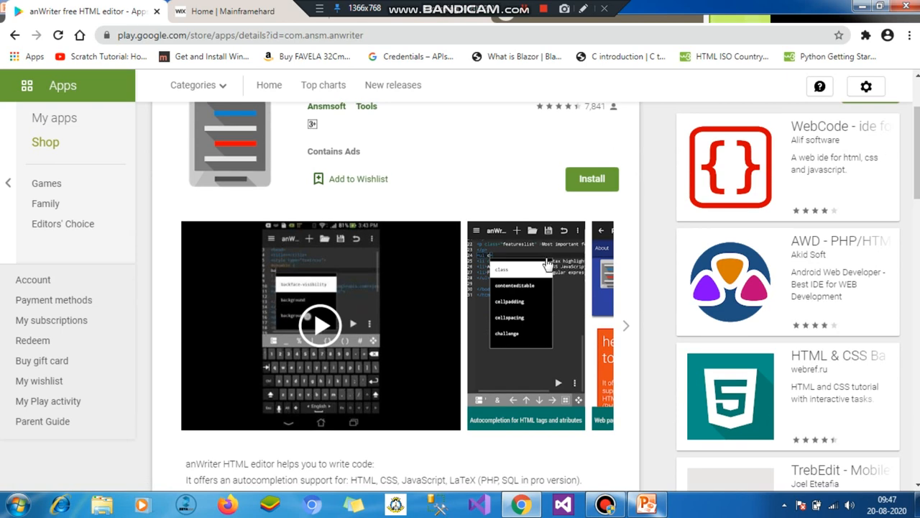
left_click(526, 325)
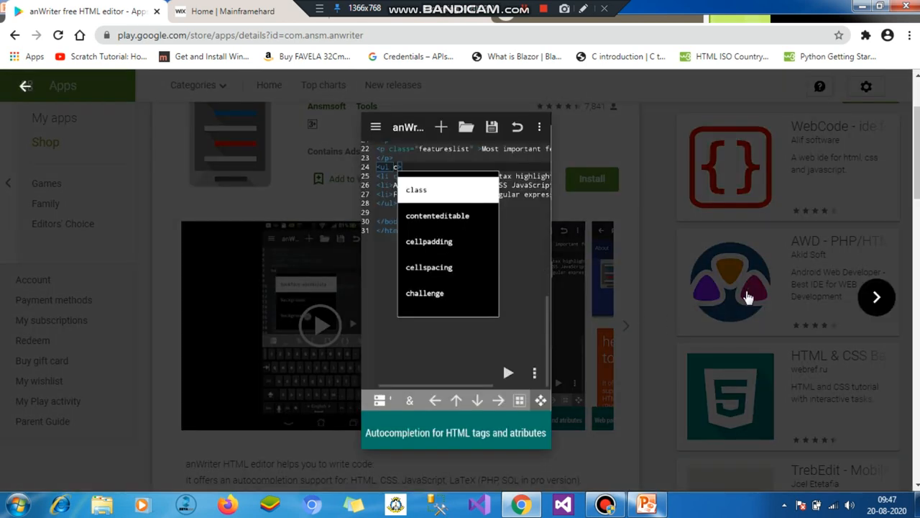
mouse_move(857, 301)
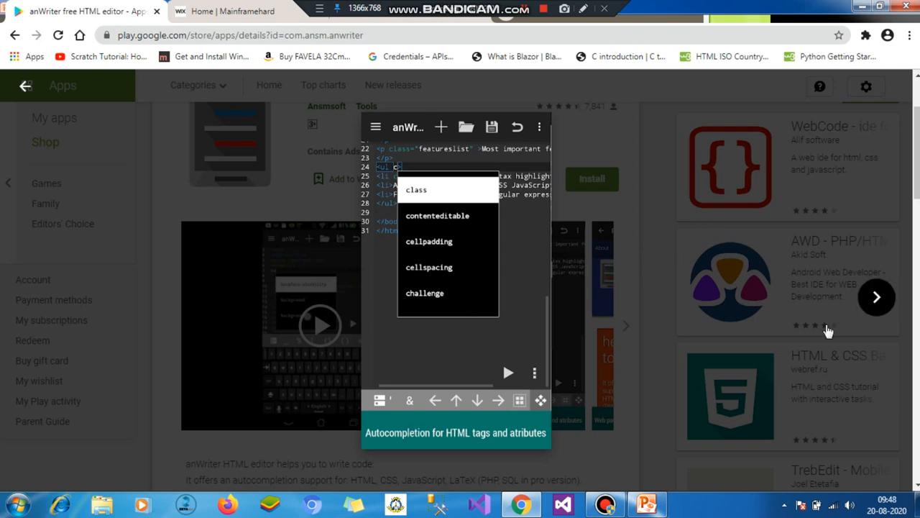
mouse_move(877, 296)
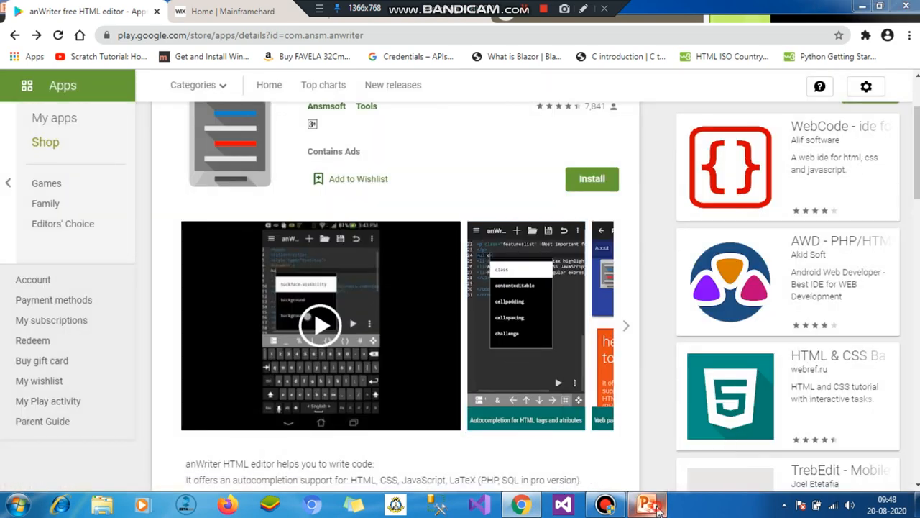
left_click(646, 503)
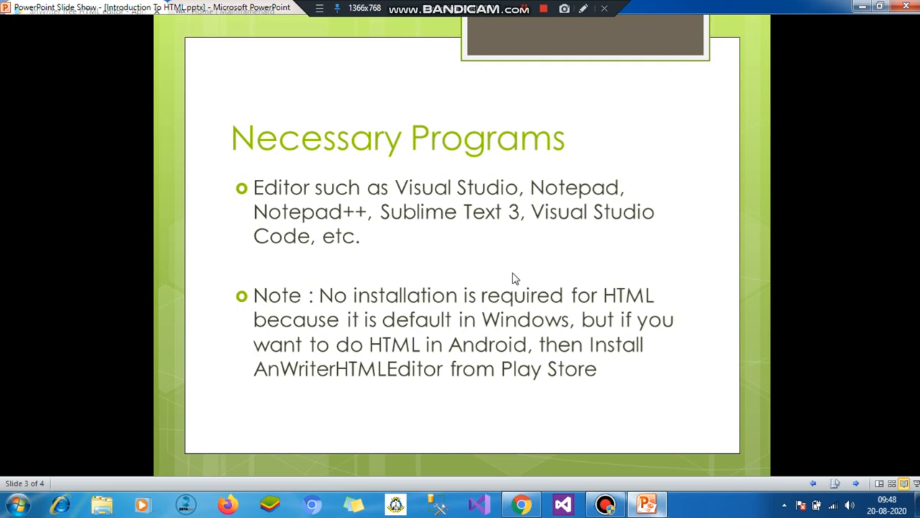